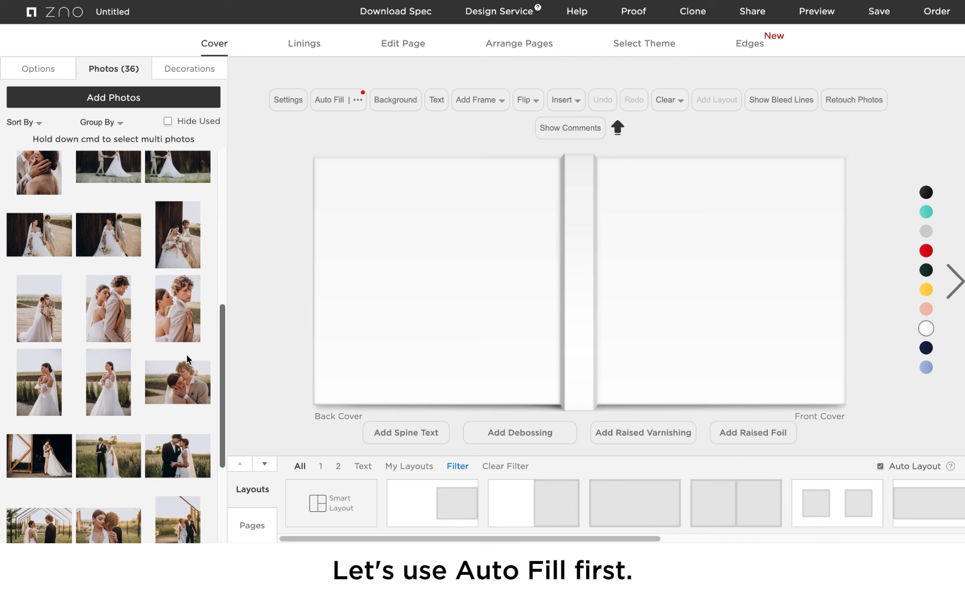
Auto-fill the album with the wedding photos, placing the cover photo on the front cover only.
scroll("down", 3)
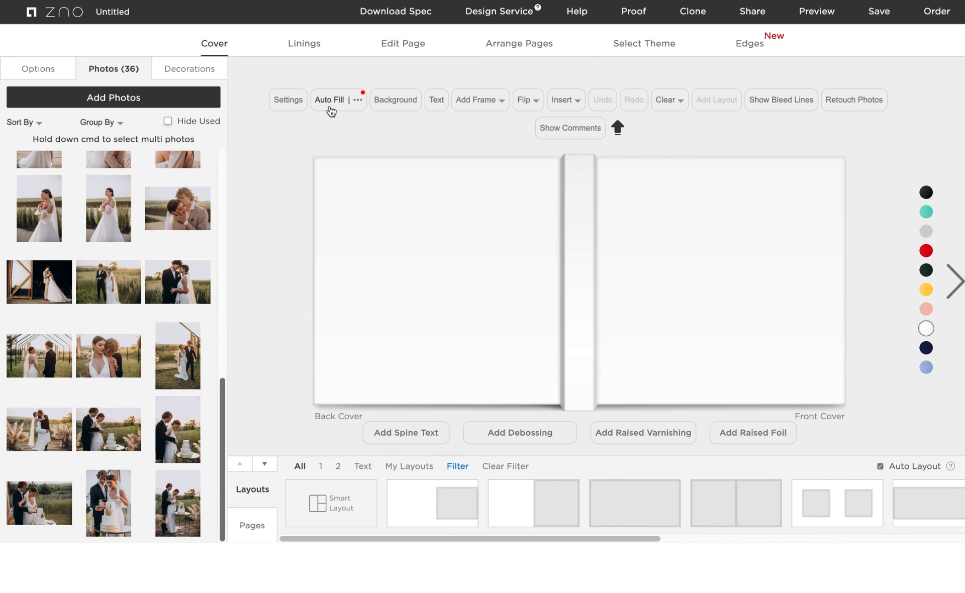
left_click(329, 100)
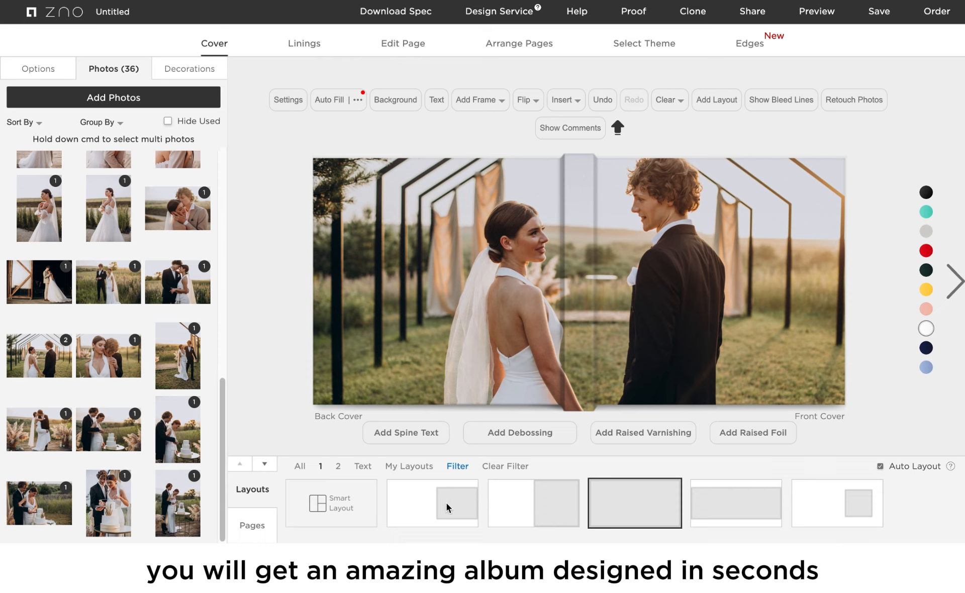
left_click(431, 502)
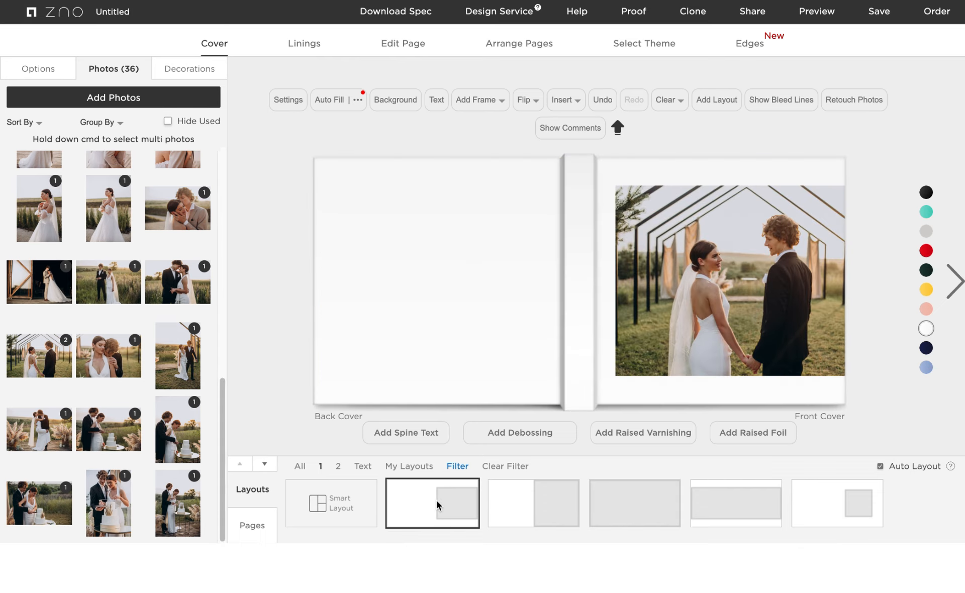
Review all filled spreads, return to the cover, then open spread 3–4.
left_click(518, 43)
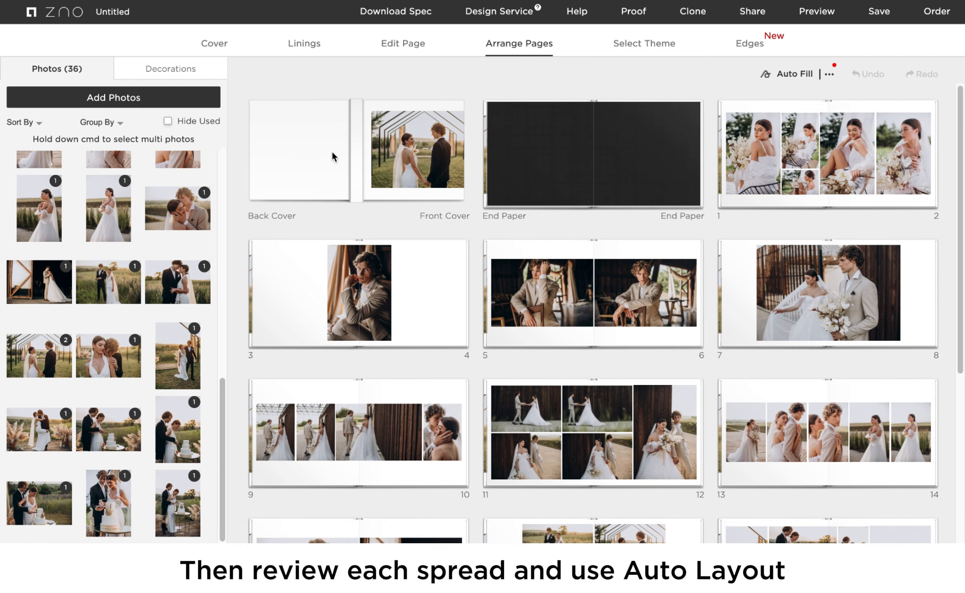
left_click(213, 43)
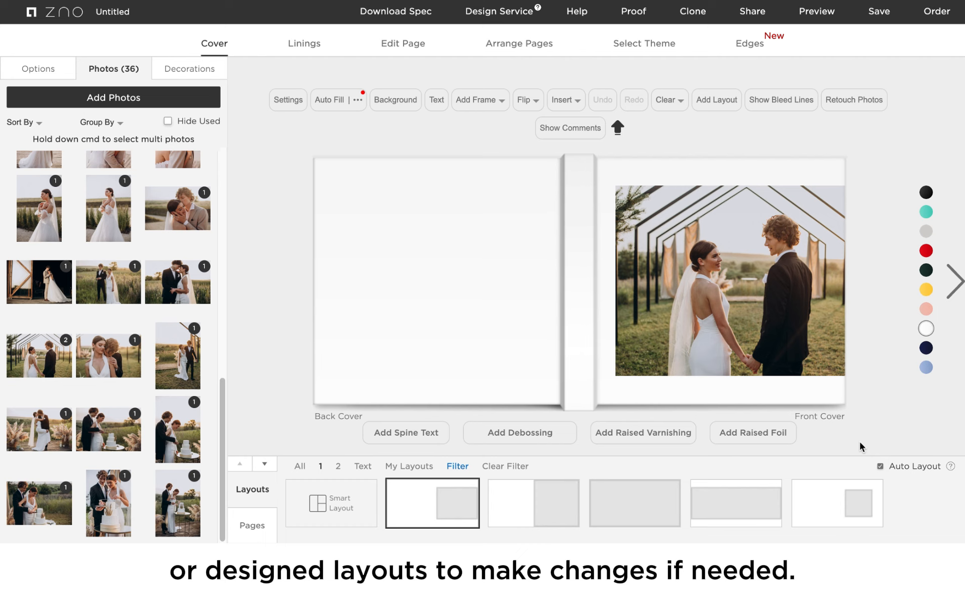
left_click(403, 43)
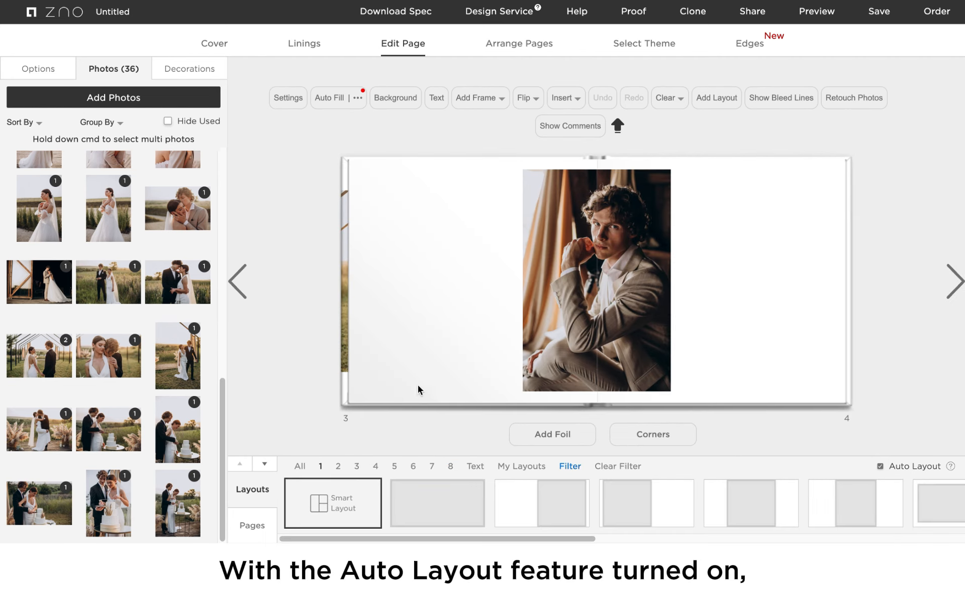
Review spread 3–4's two side-by-side groom portraits and open spread 1–2.
scroll("down", 3)
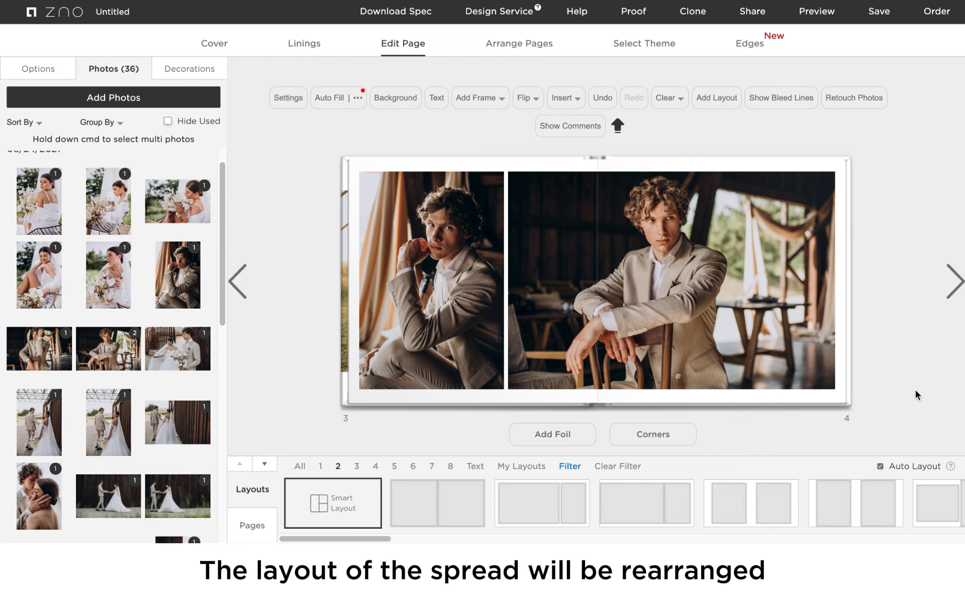
left_click(238, 281)
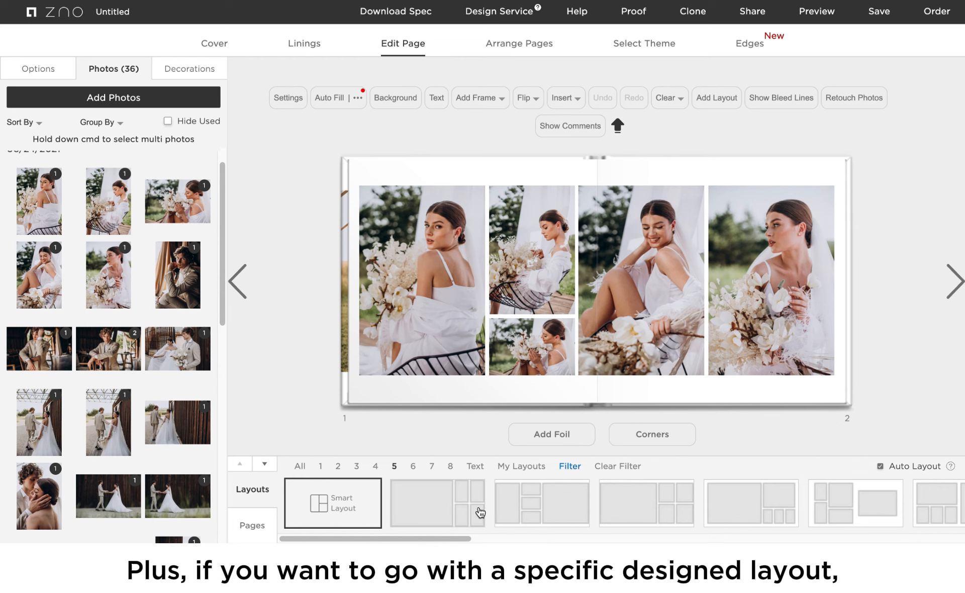
mouse_move(666, 511)
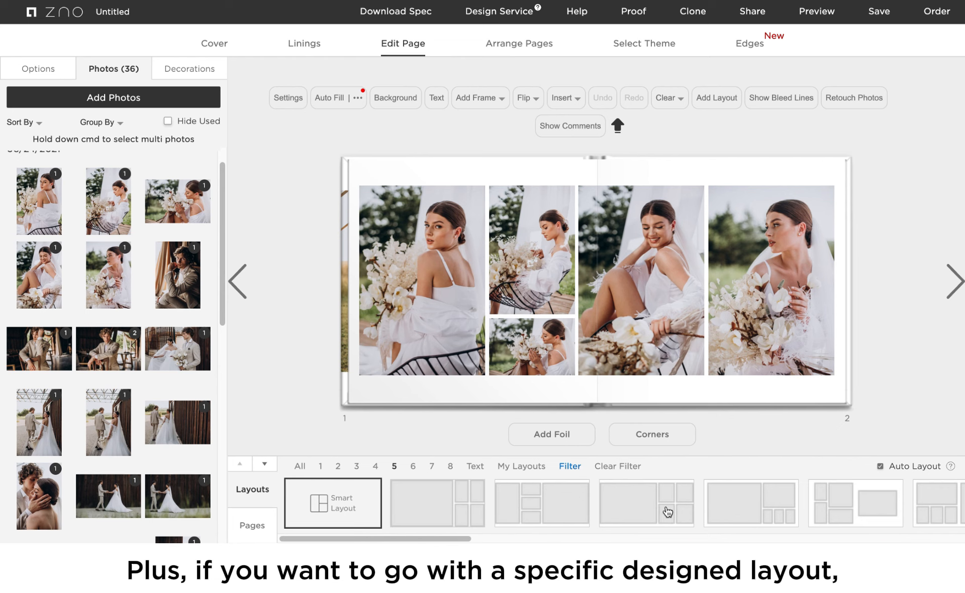
Apply the one-large-four-small layout to spread 1–2, then show all spread thumbnails.
left_click(646, 502)
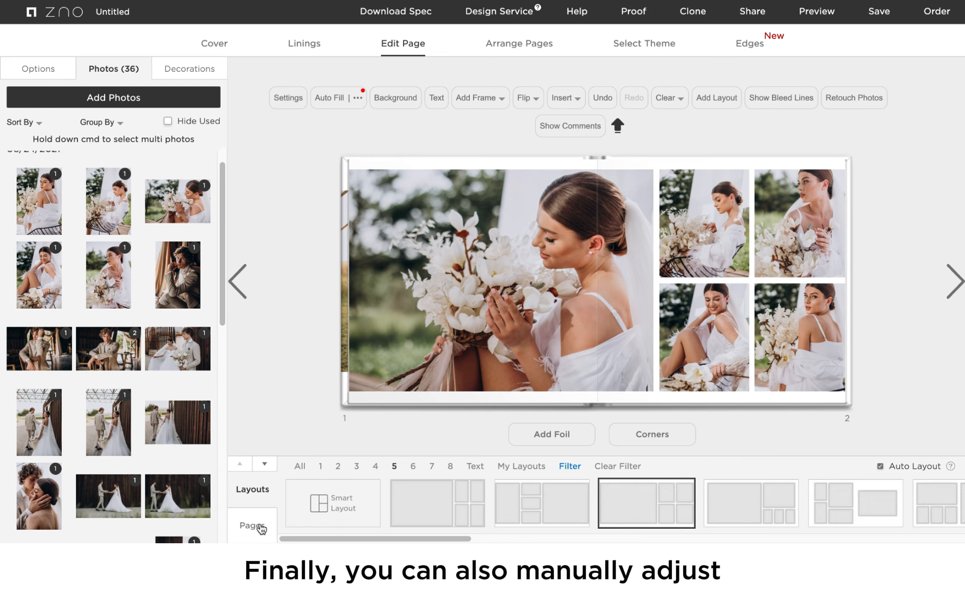
left_click(252, 527)
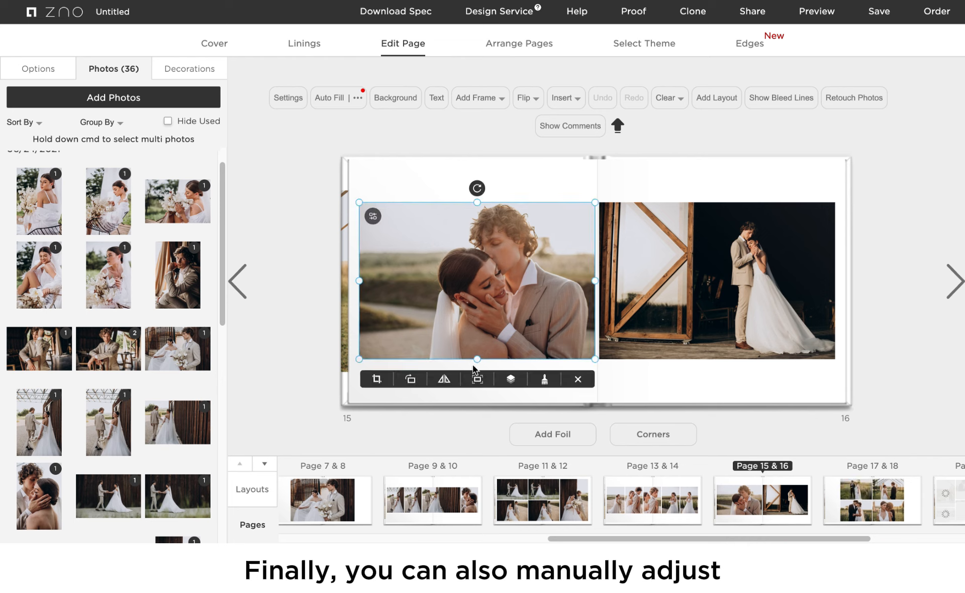